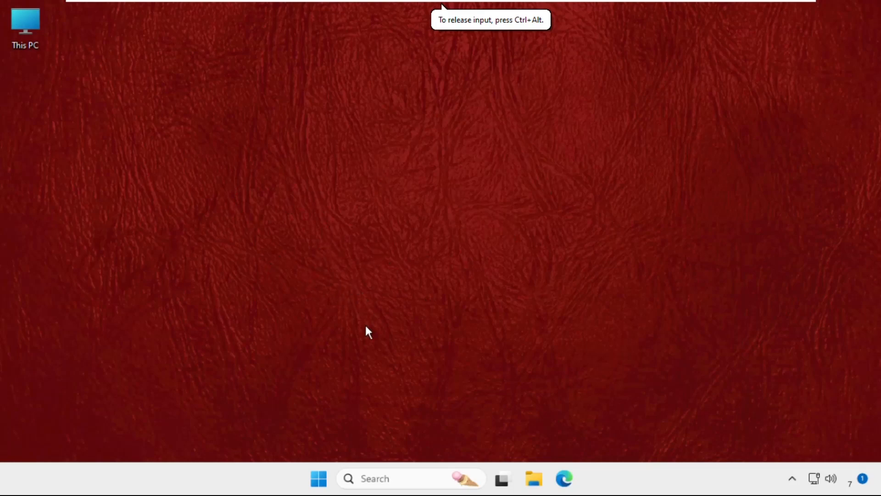
mouse_move(421, 254)
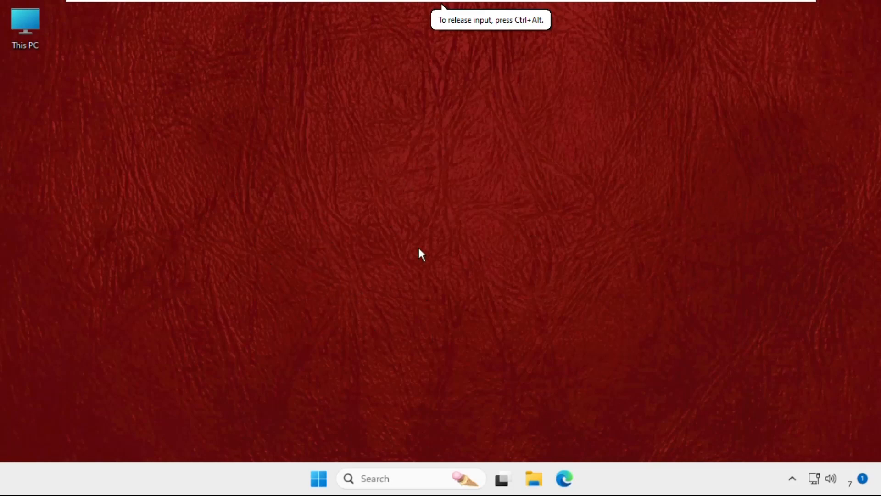
mouse_move(443, 304)
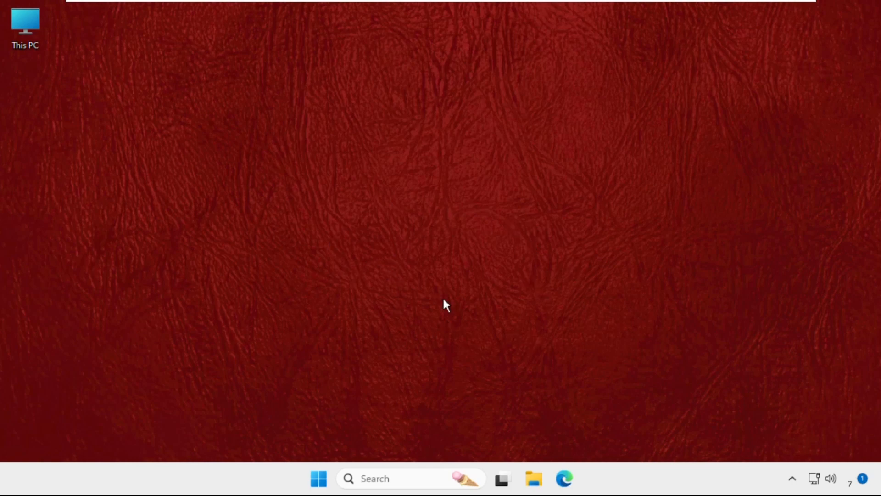
mouse_move(360, 236)
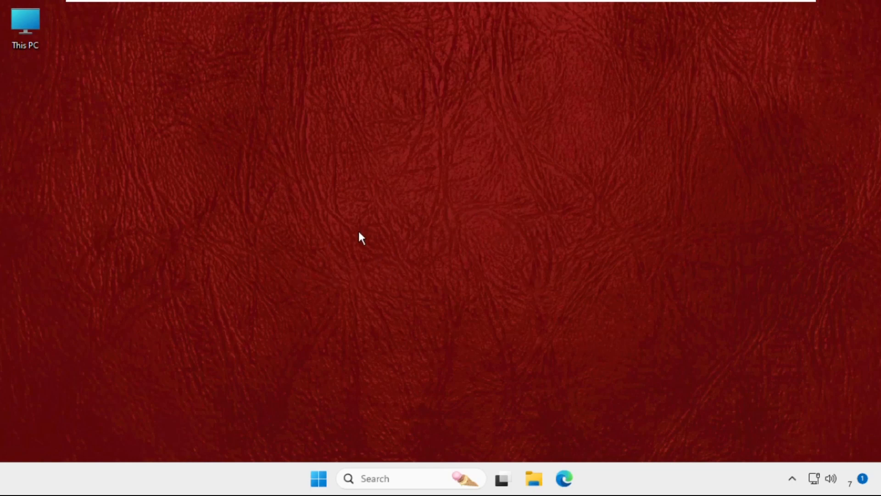
mouse_move(424, 182)
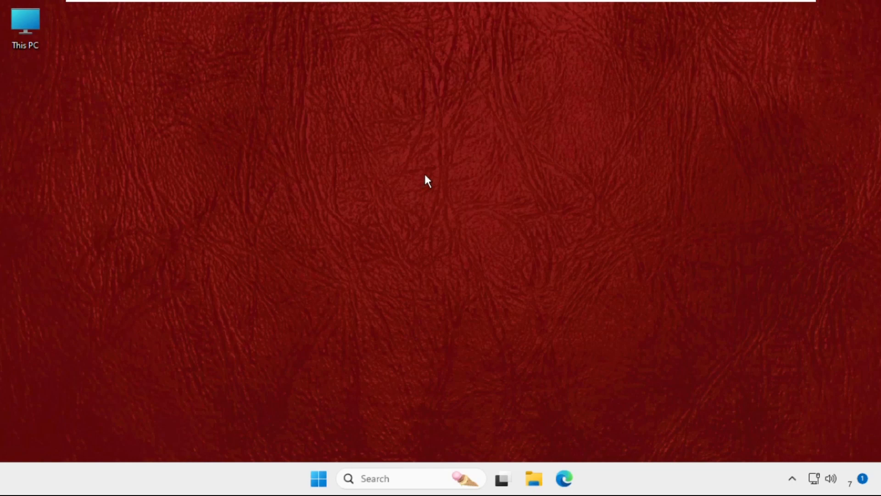
mouse_move(323, 374)
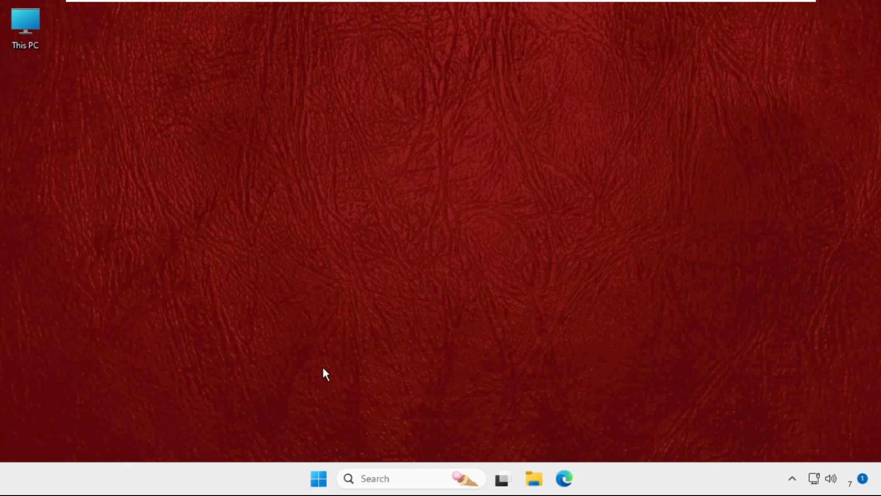
Search for and launch Task Manager, then bring up its Run new task dialog.
left_click(374, 478)
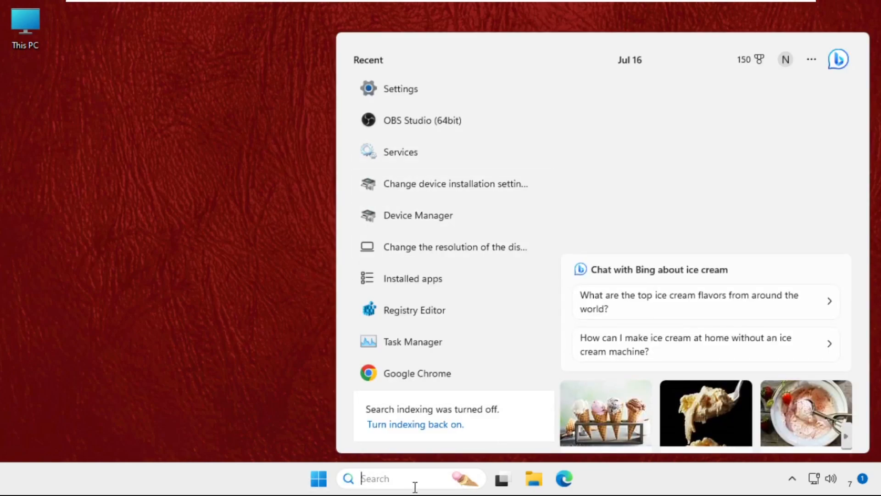
type("task manager")
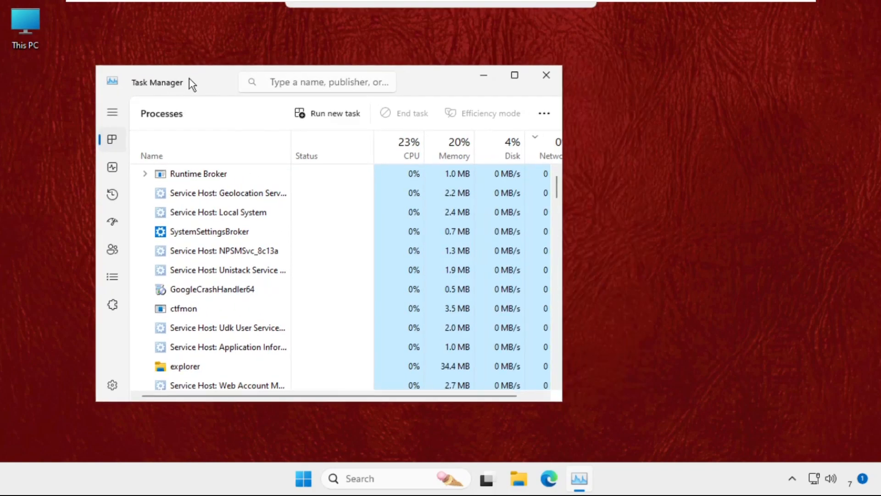
left_click(327, 113)
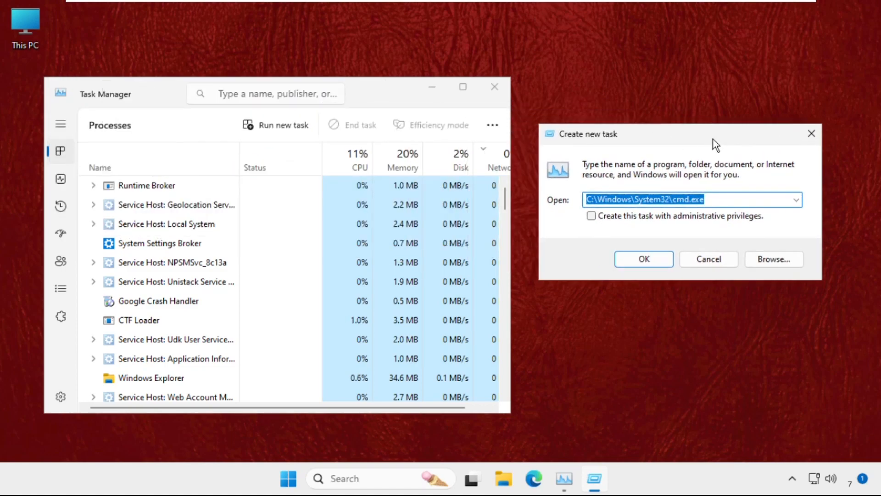
Browse to C:\Windows\System32 and select cmd as the program for the new task.
left_click(773, 259)
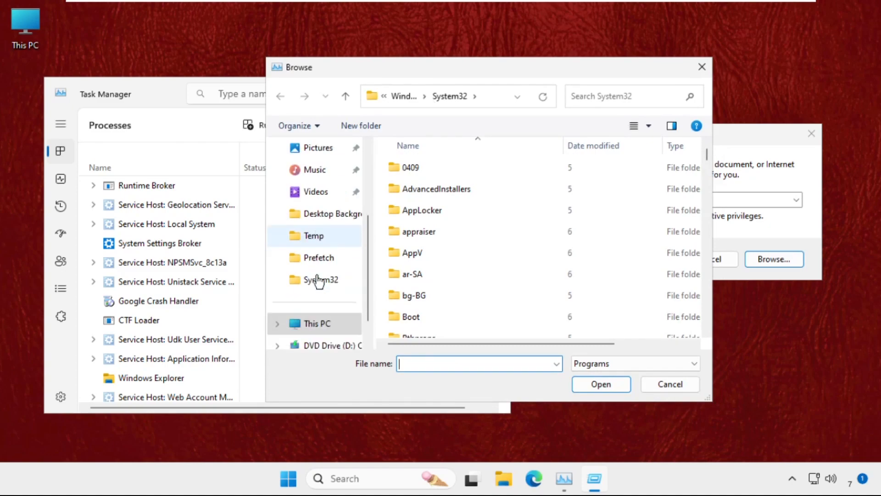
left_click(316, 323)
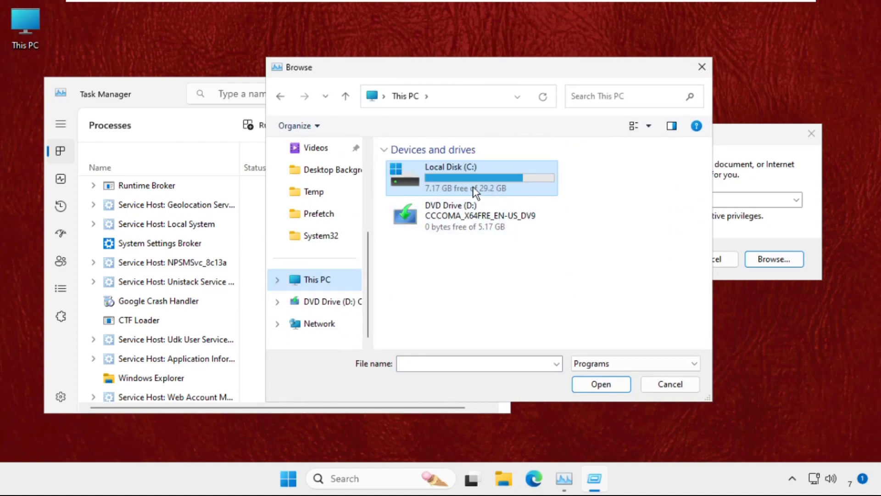
double_click(449, 177)
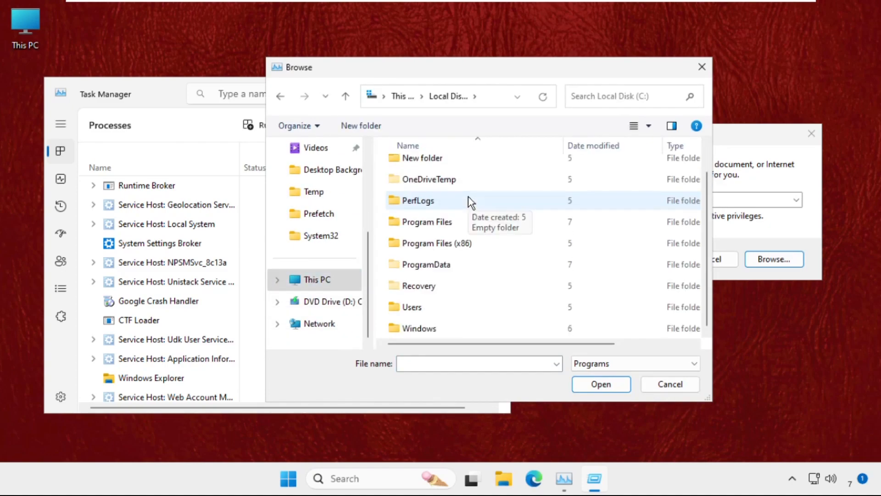
double_click(418, 327)
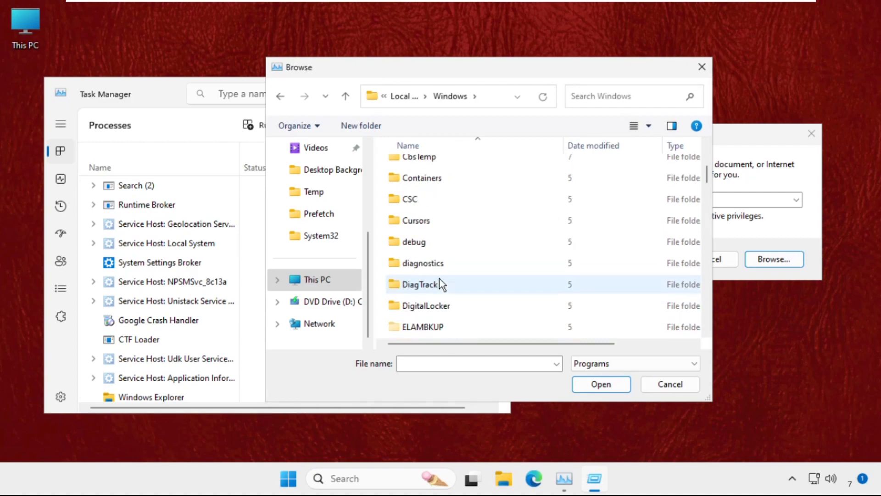
scroll("down", 3)
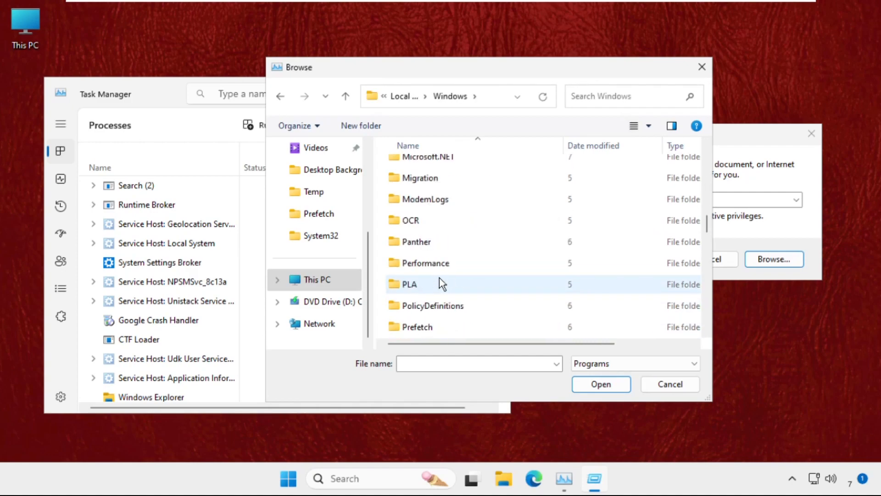
scroll("down", 3)
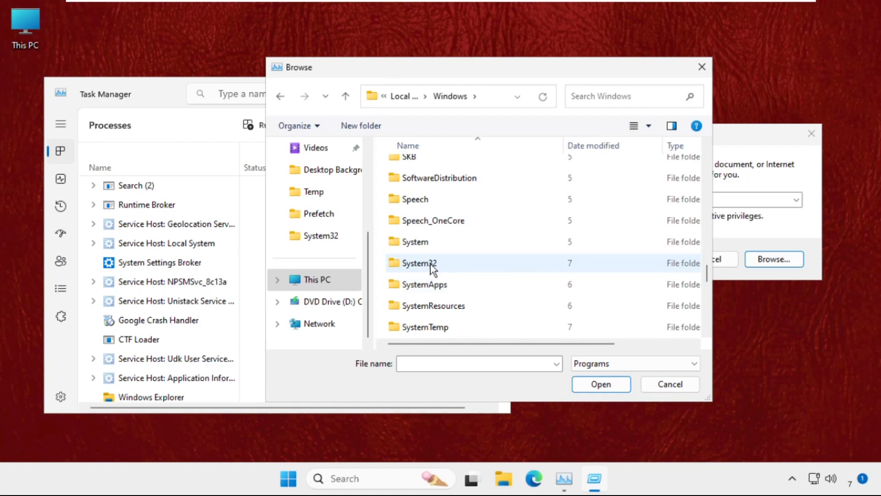
left_click(419, 263)
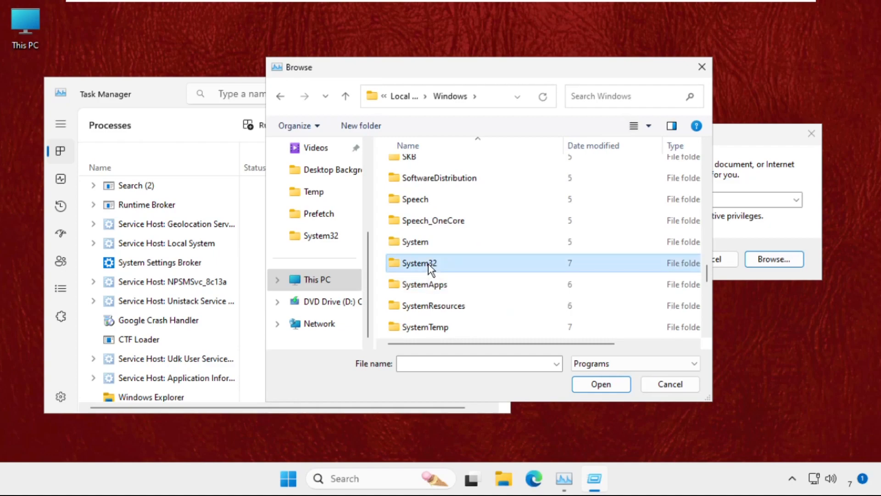
double_click(418, 262)
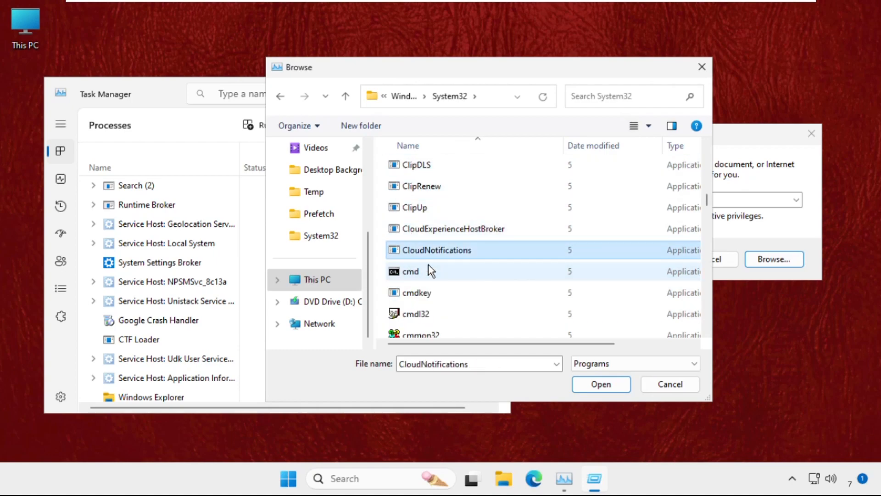
left_click(418, 293)
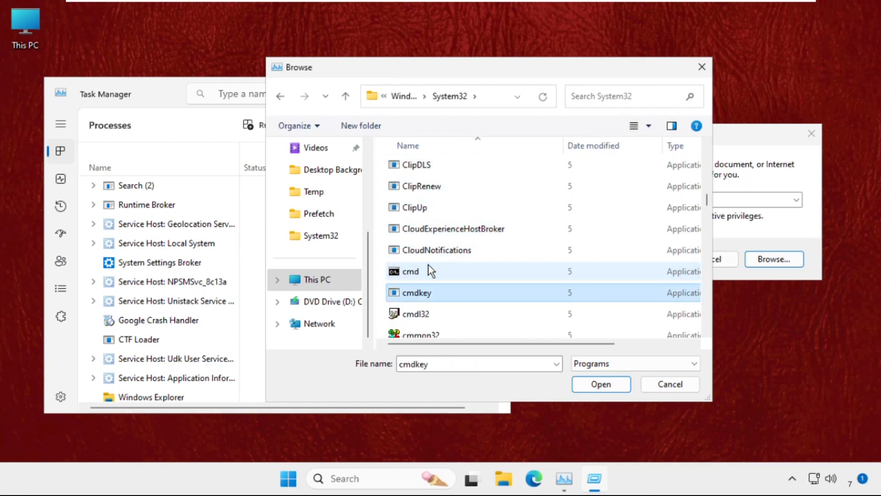
left_click(410, 270)
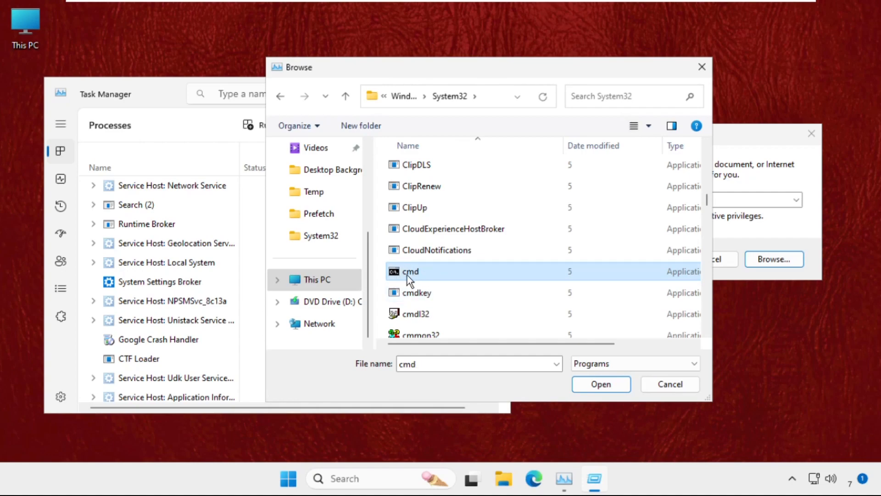
mouse_move(423, 285)
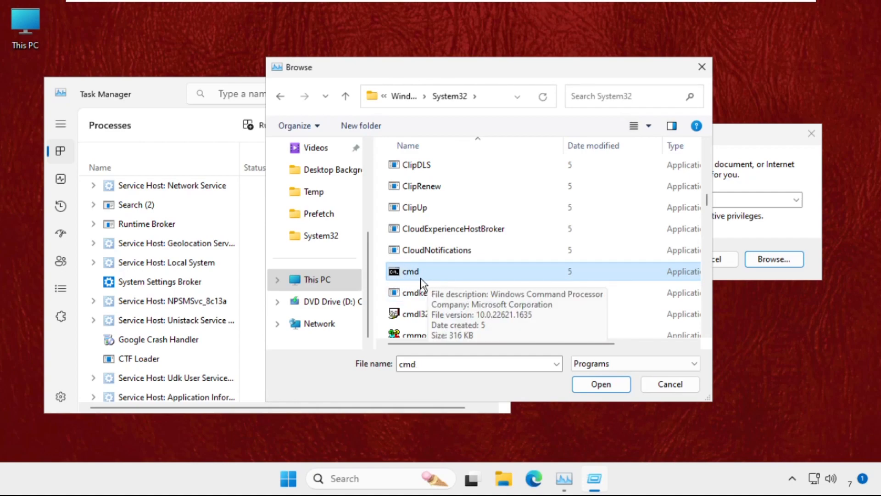
Run cmd.exe with administrator privileges, then close Task Manager.
left_click(600, 384)
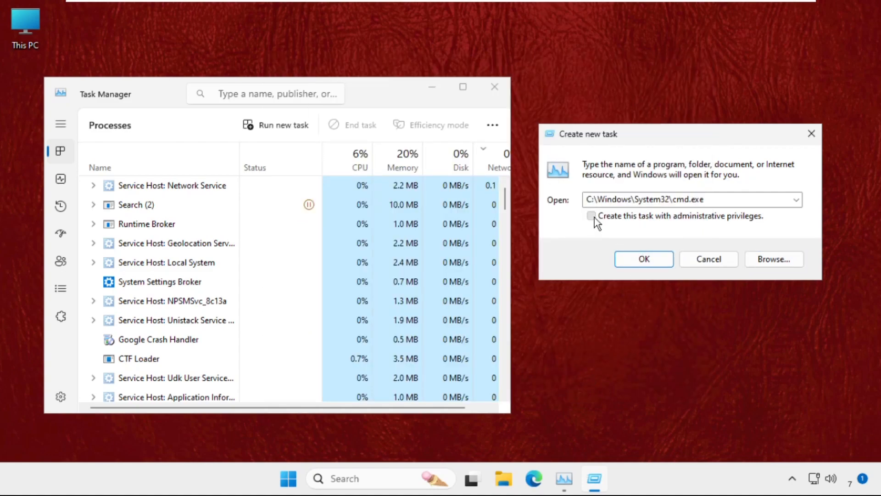
left_click(591, 215)
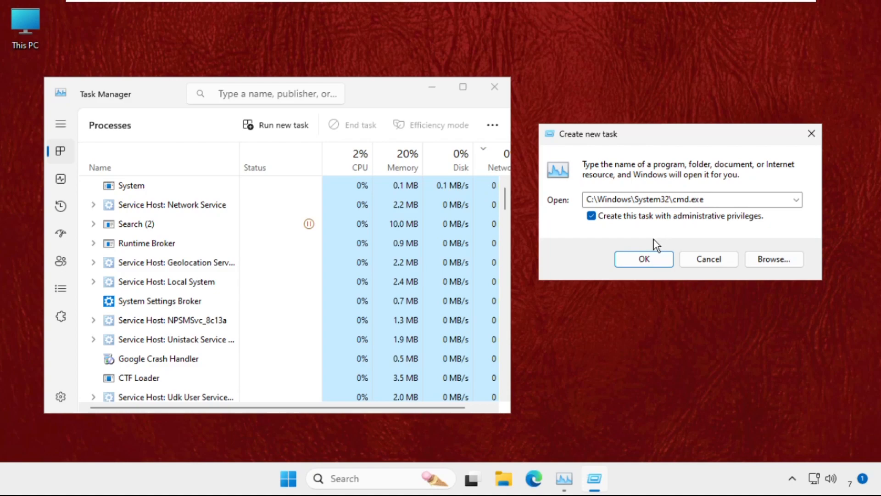
left_click(643, 259)
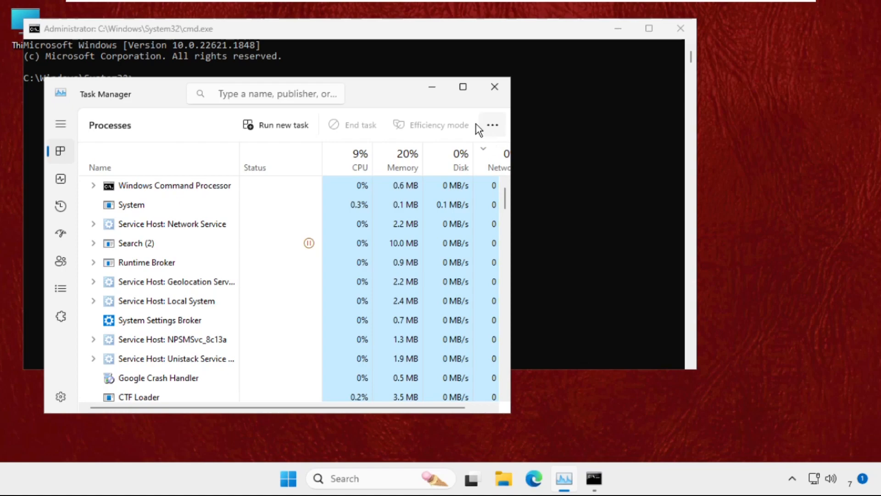
left_click(494, 87)
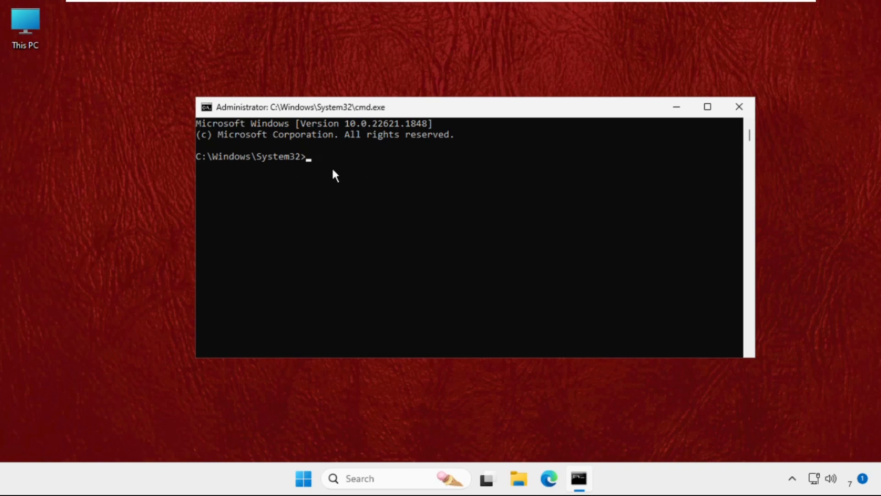
Enter sfc /scannow in the elevated Command Prompt to start the system file scan.
type("sf")
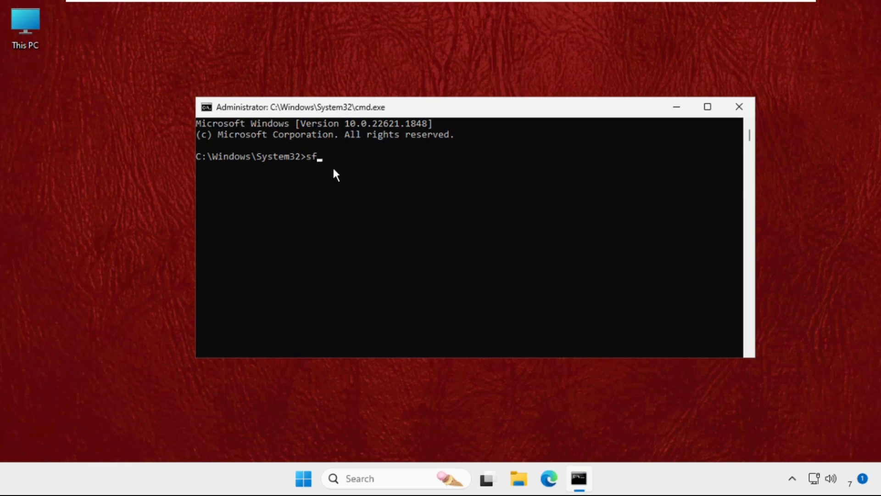
type("c /")
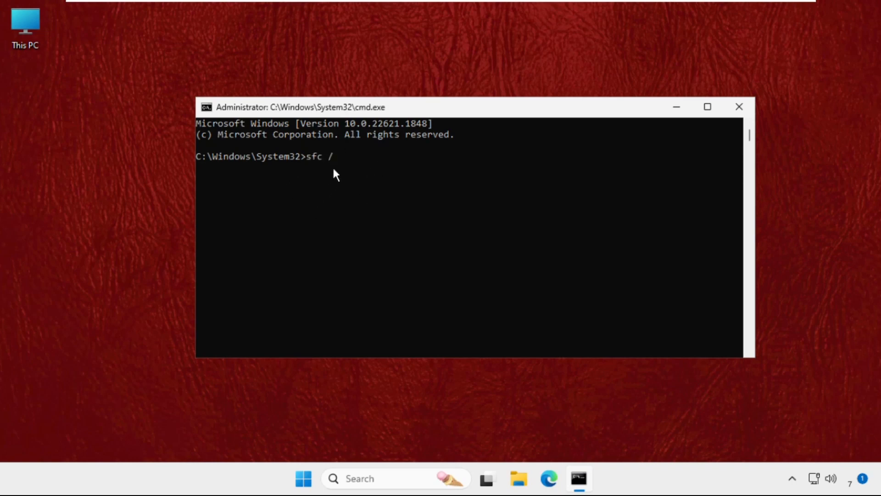
type("scannow")
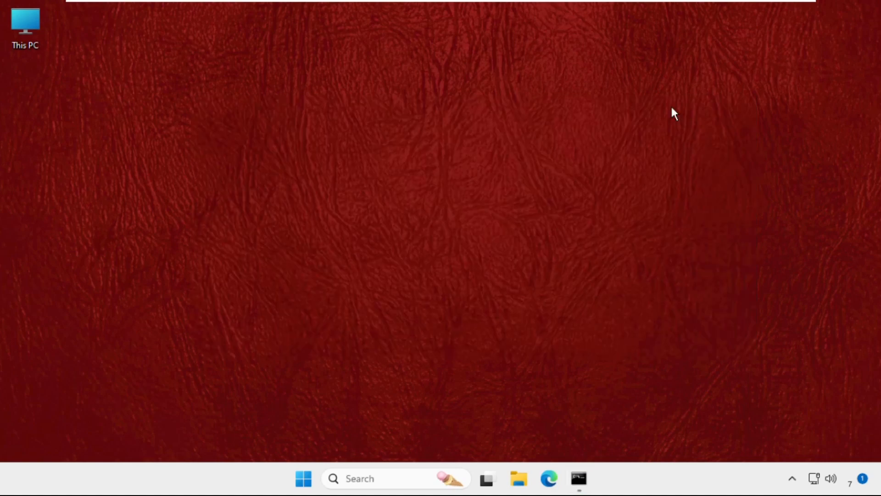
mouse_move(468, 123)
type("micros")
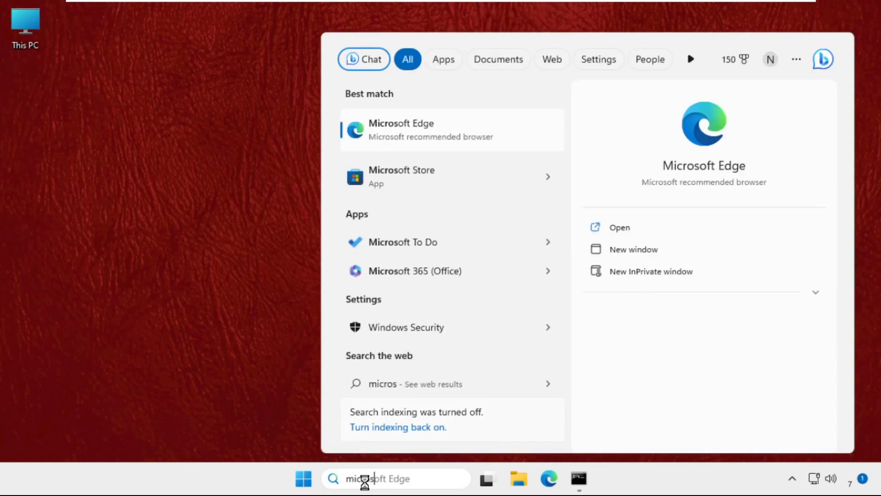
mouse_move(410, 178)
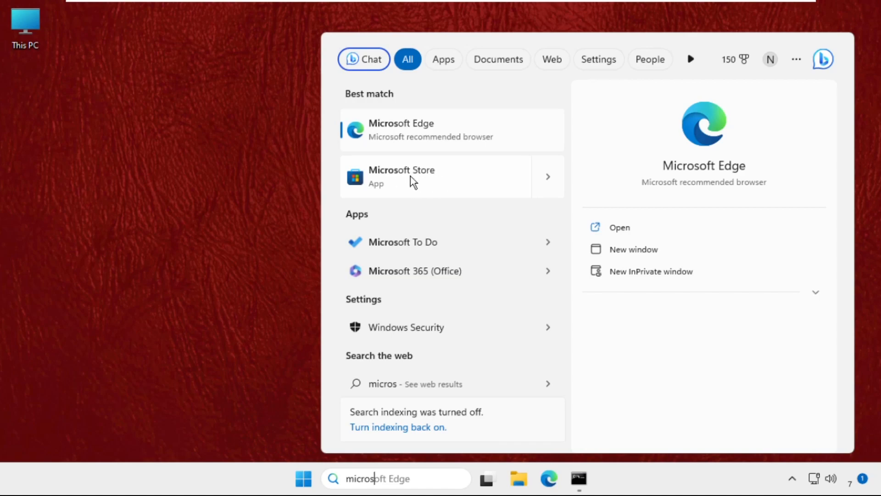
Right-click the Microsoft Store result to show its shortcut menu.
right_click(410, 177)
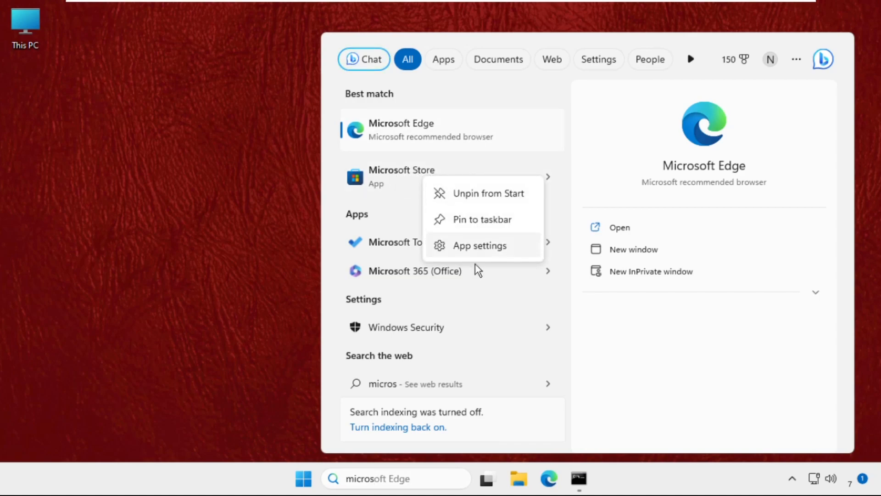
Open Microsoft Store's app settings and run Repair from the Reset section.
left_click(479, 246)
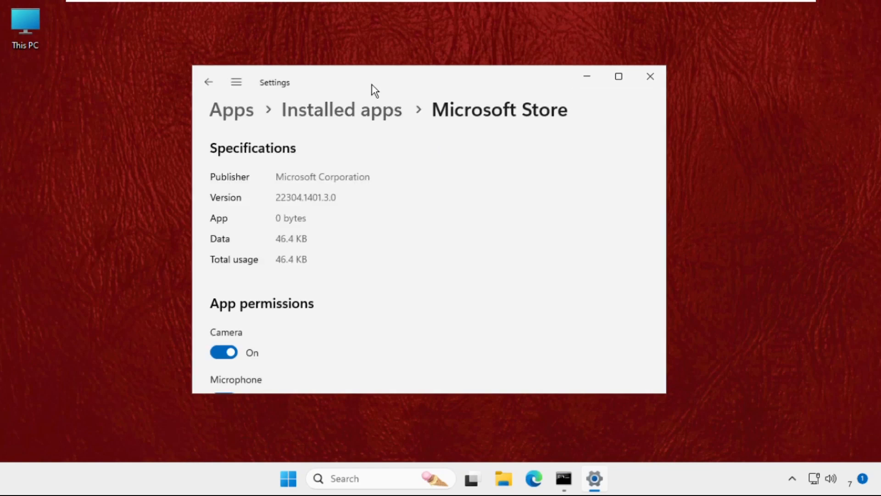
scroll("down", 3)
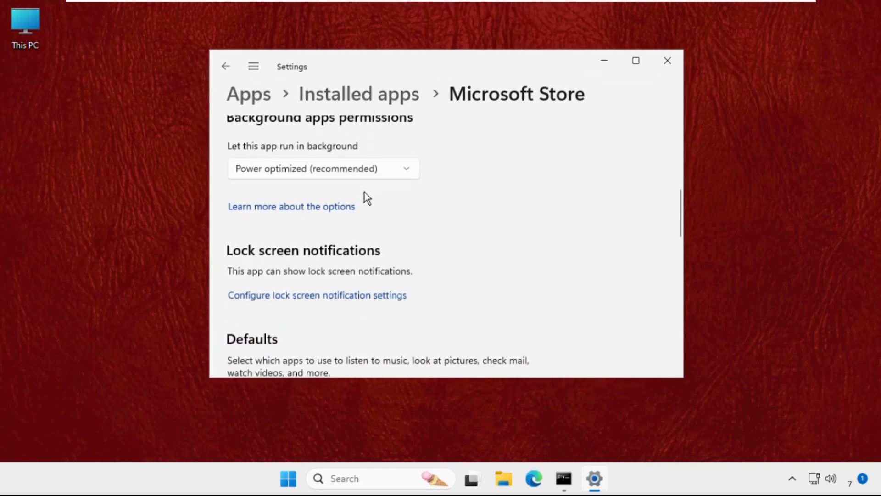
scroll("down", 3)
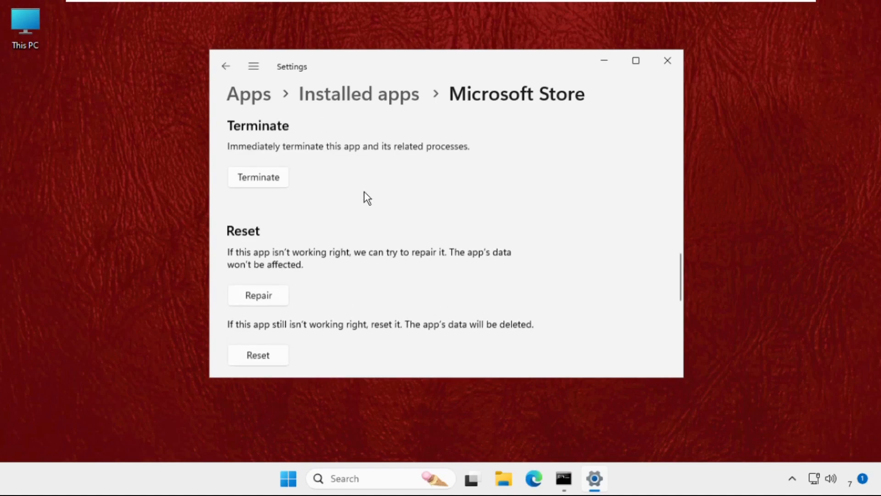
scroll("down", 3)
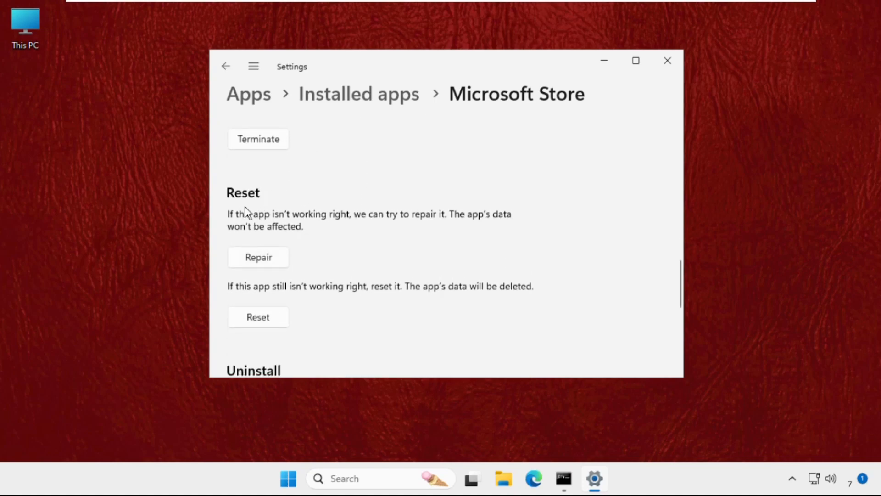
left_click(258, 257)
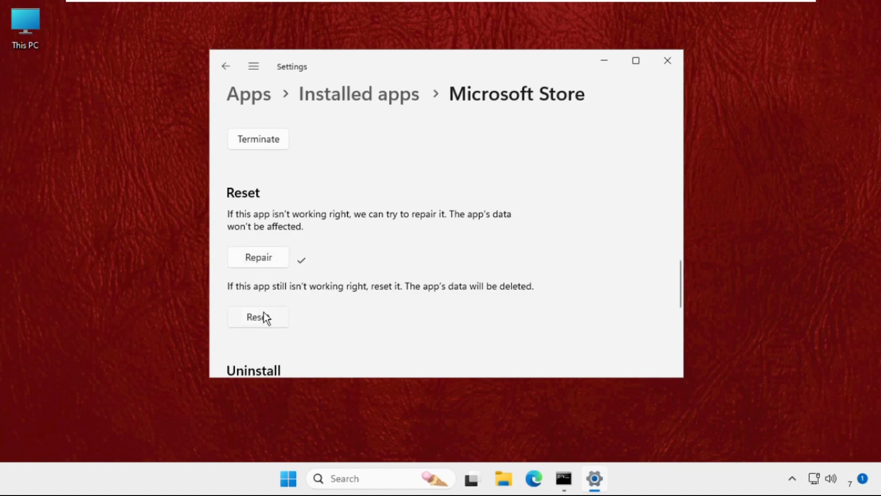
mouse_move(392, 303)
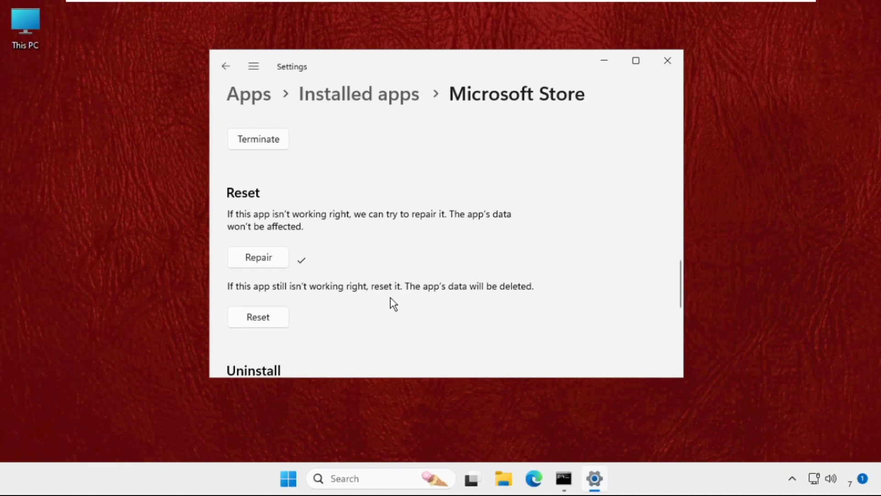
mouse_move(284, 315)
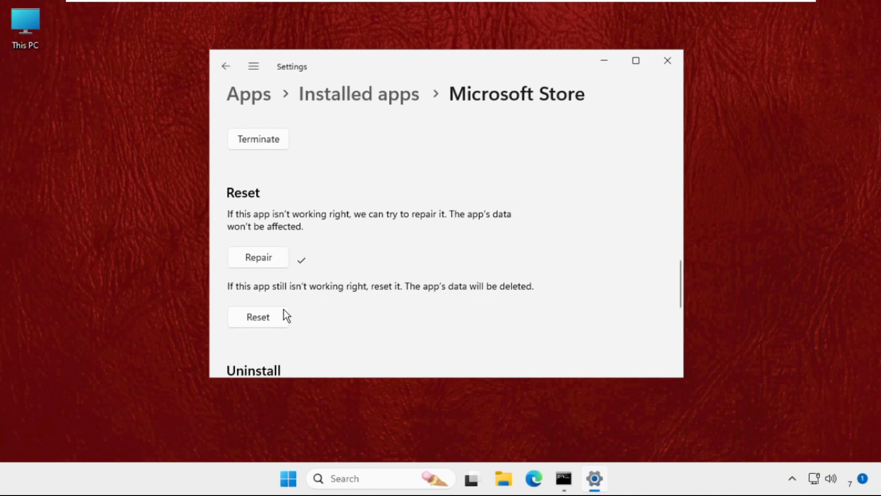
mouse_move(297, 280)
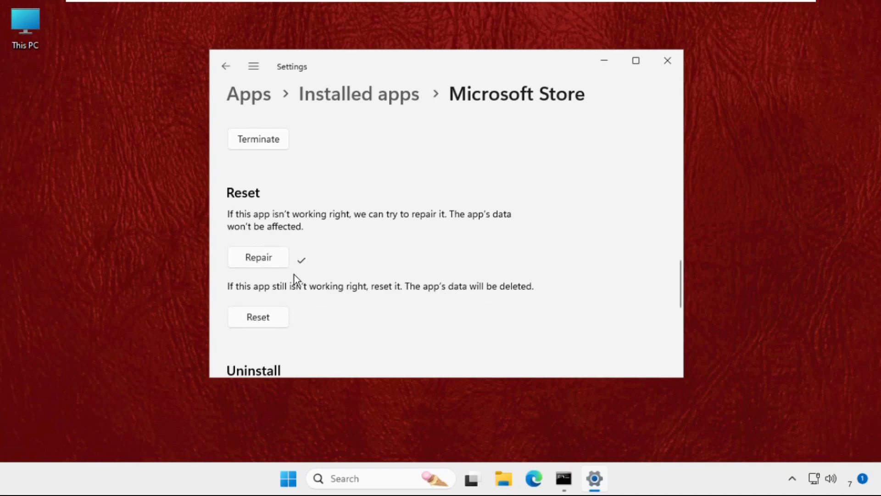
mouse_move(671, 96)
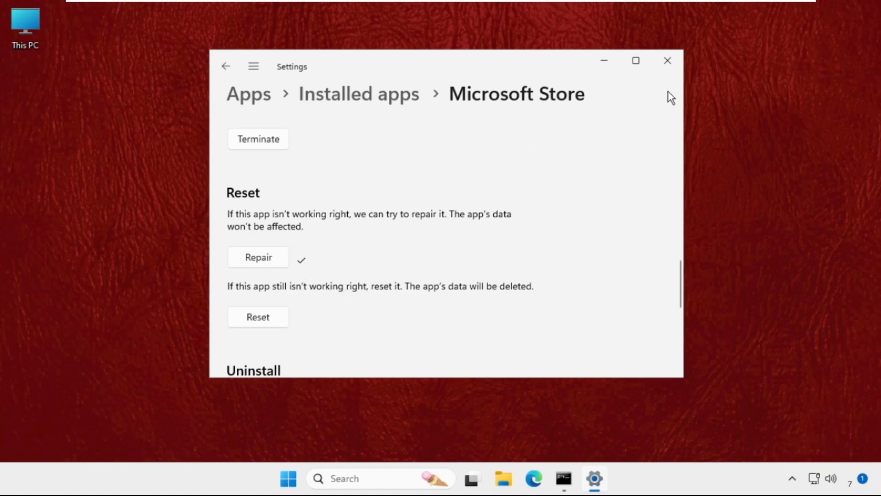
Reopen Settings from the quick links menu and scroll Installed apps toward Media Player.
left_click(667, 60)
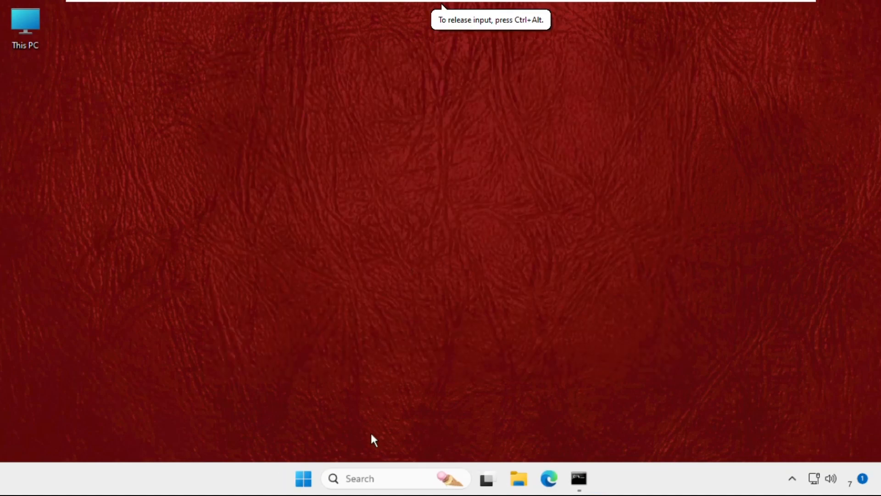
right_click(303, 479)
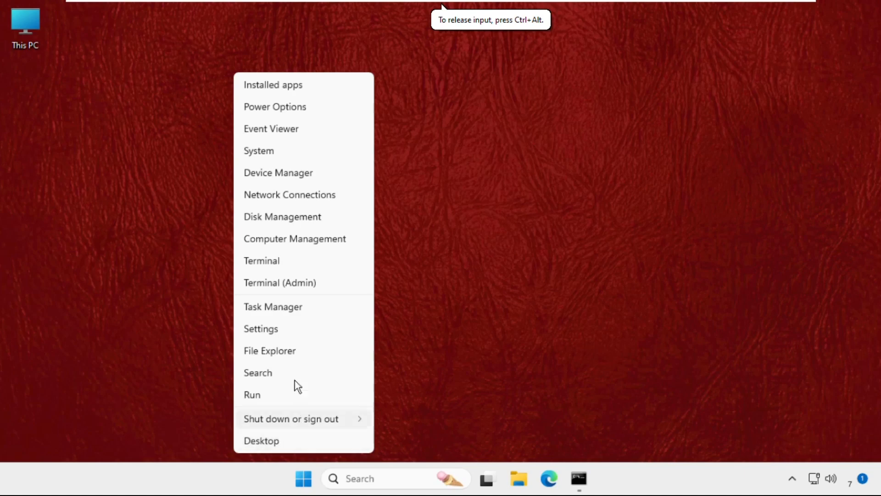
left_click(260, 329)
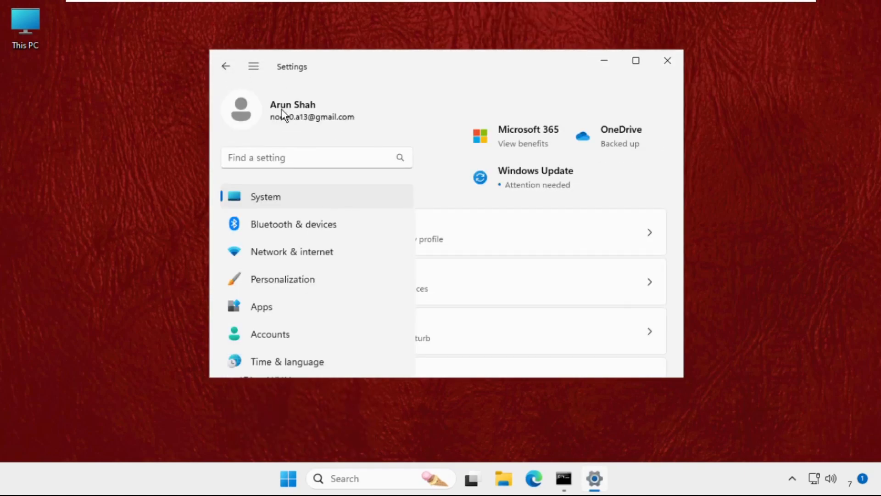
left_click(261, 306)
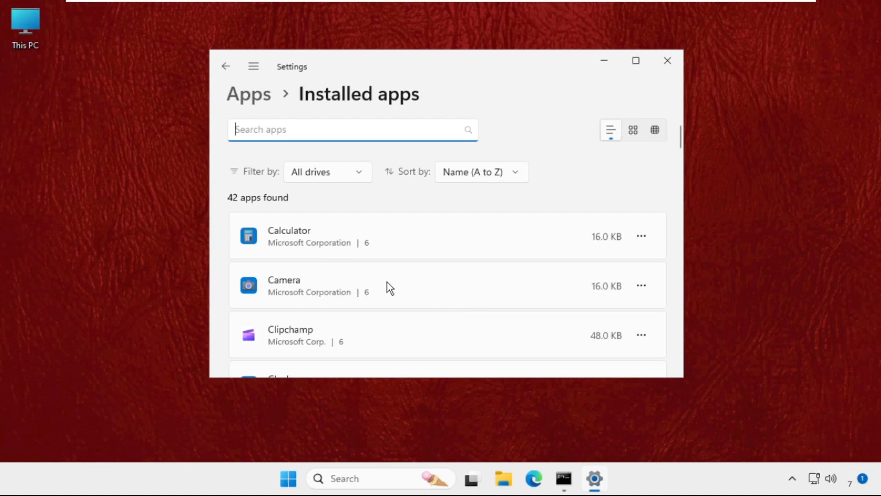
scroll("down", 3)
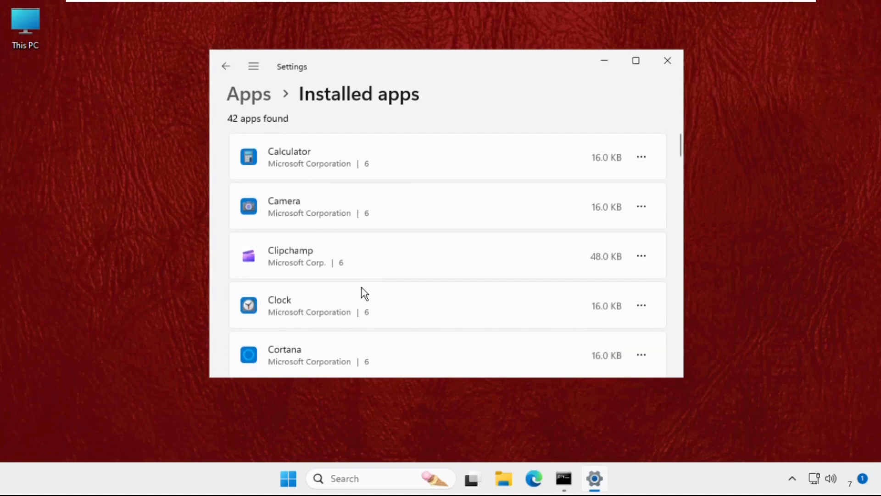
mouse_move(405, 280)
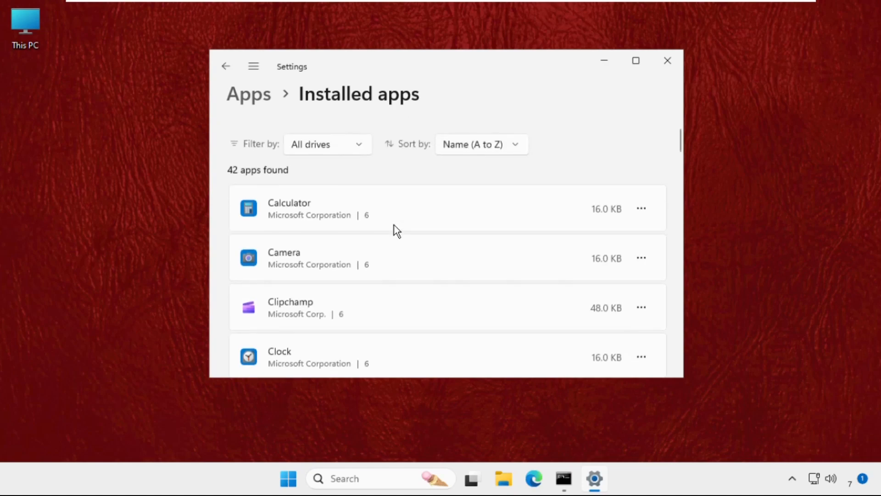
scroll("down", 3)
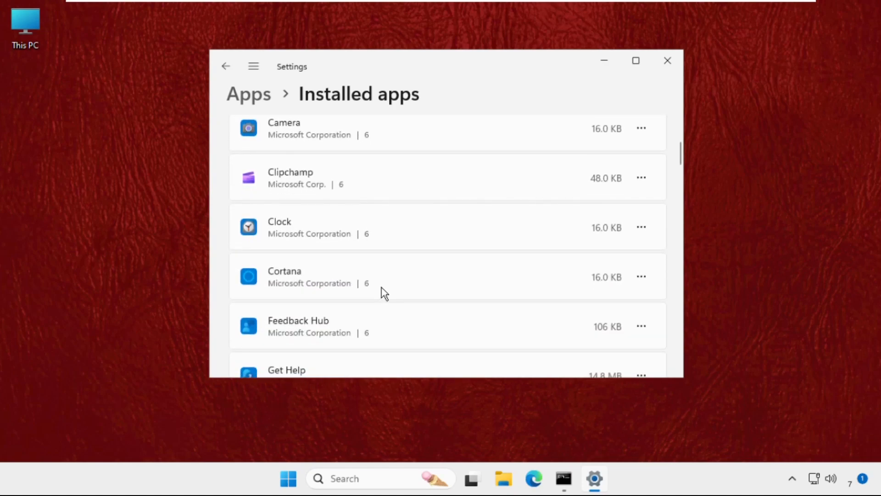
scroll("down", 3)
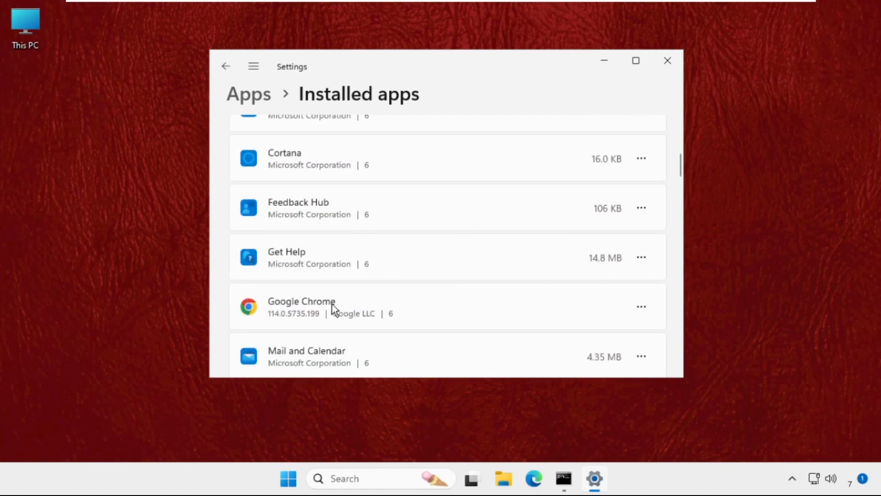
scroll("down", 3)
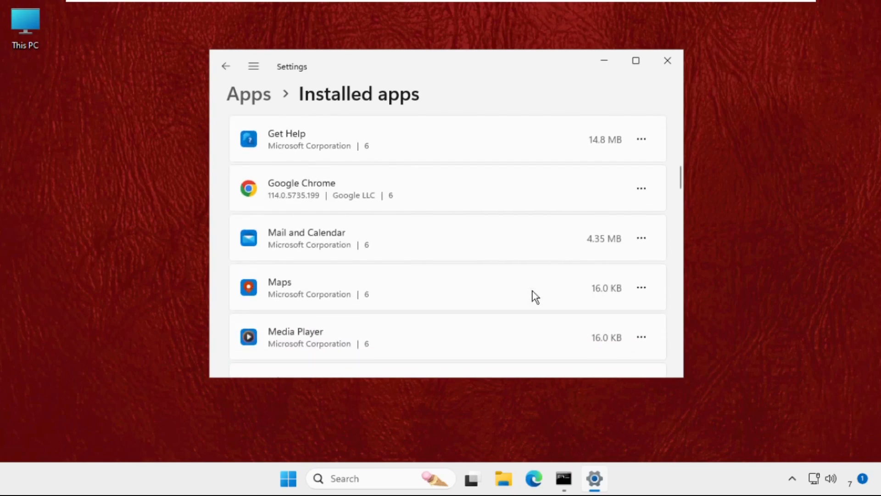
scroll("down", 3)
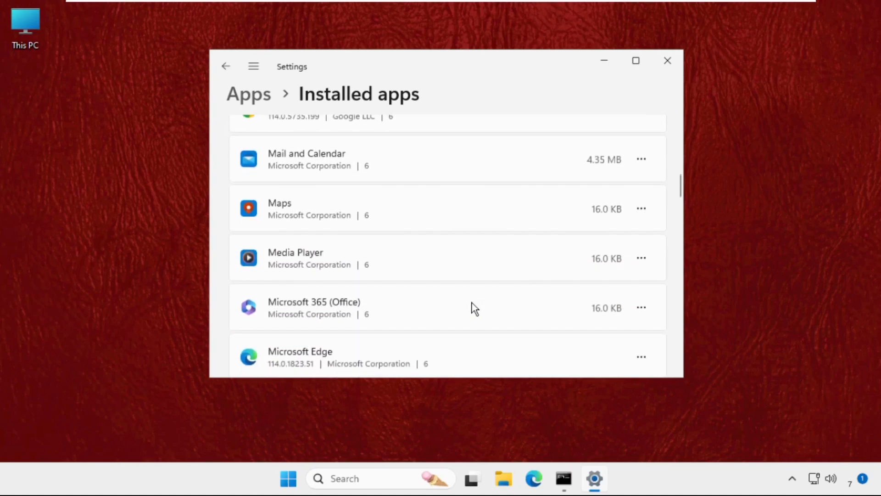
mouse_move(641, 258)
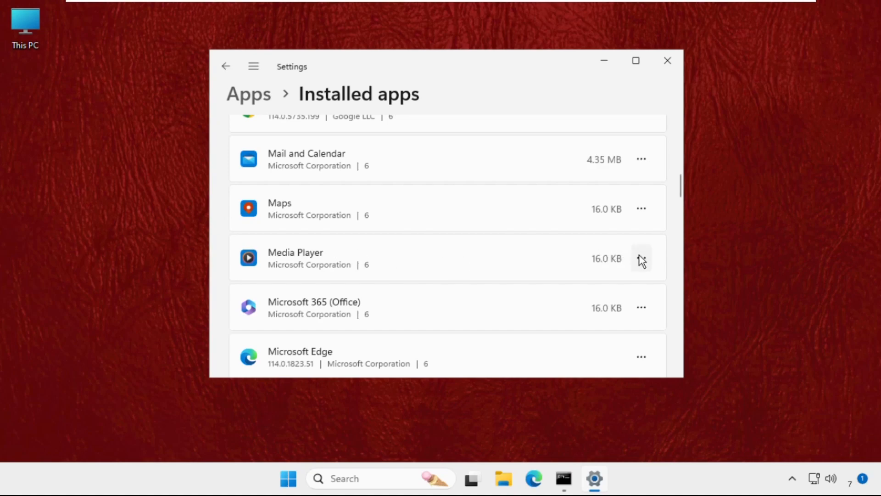
Repair and then reset Media Player from its advanced options.
left_click(641, 258)
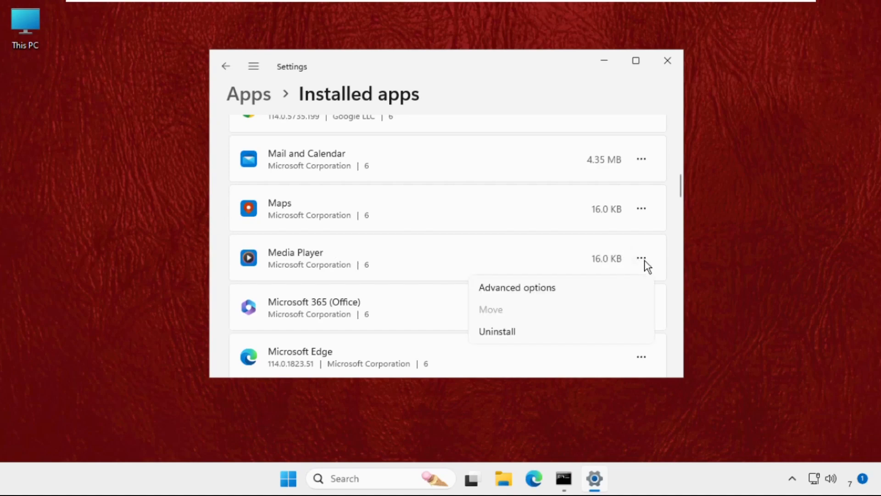
left_click(515, 288)
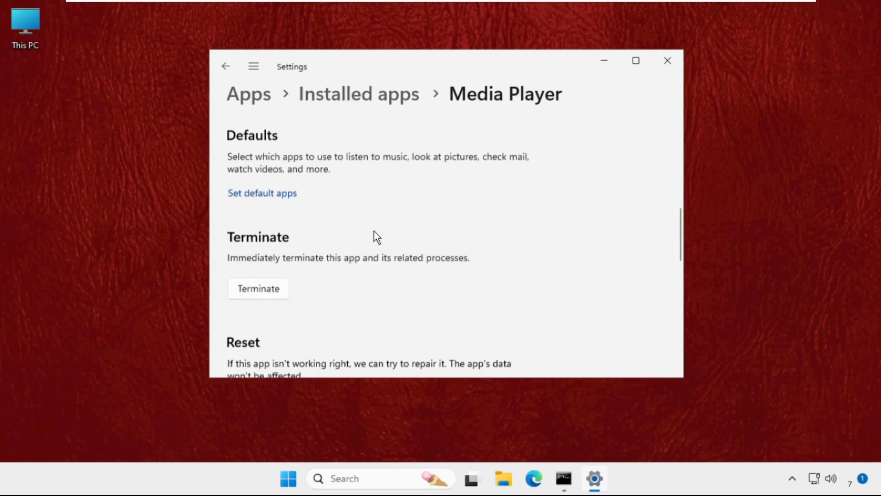
scroll("down", 3)
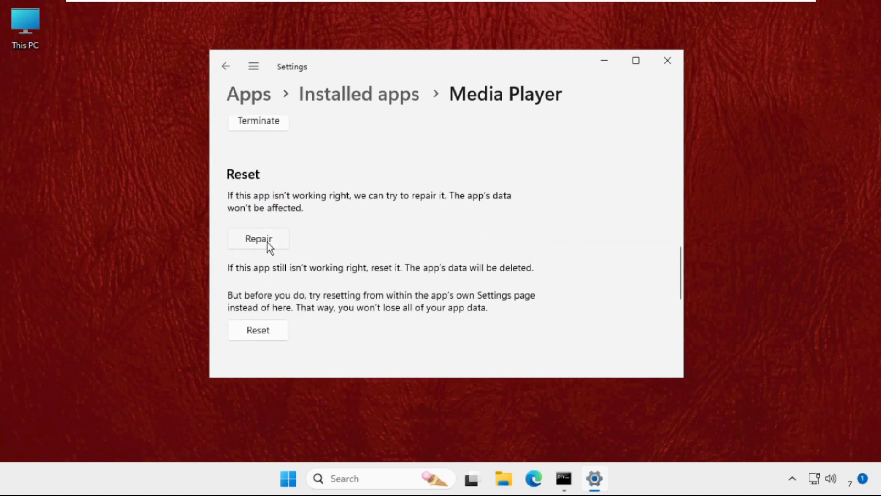
left_click(258, 238)
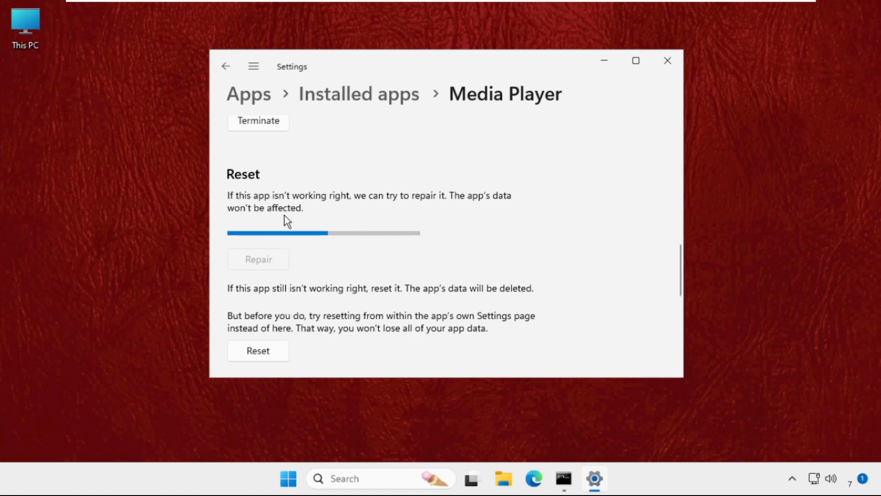
left_click(258, 259)
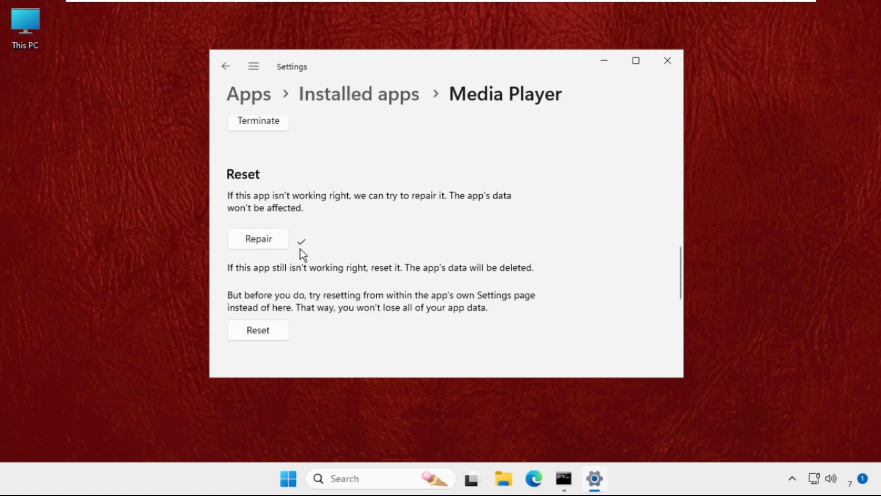
mouse_move(265, 332)
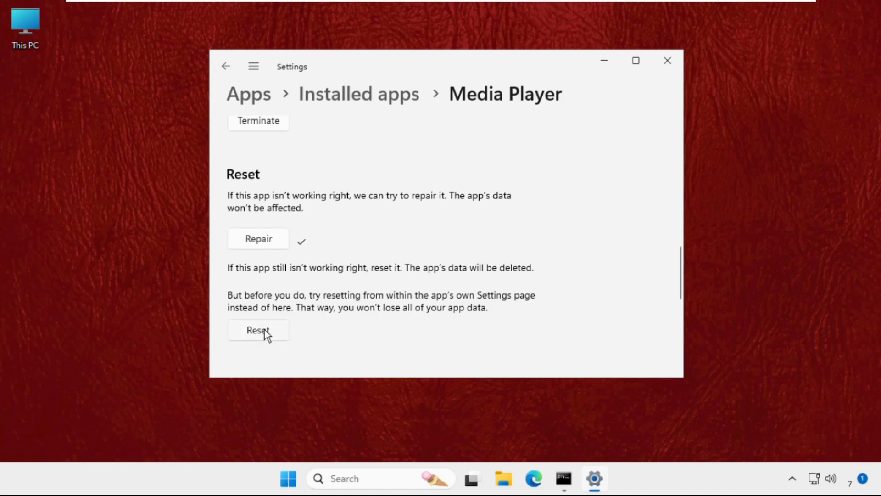
left_click(258, 330)
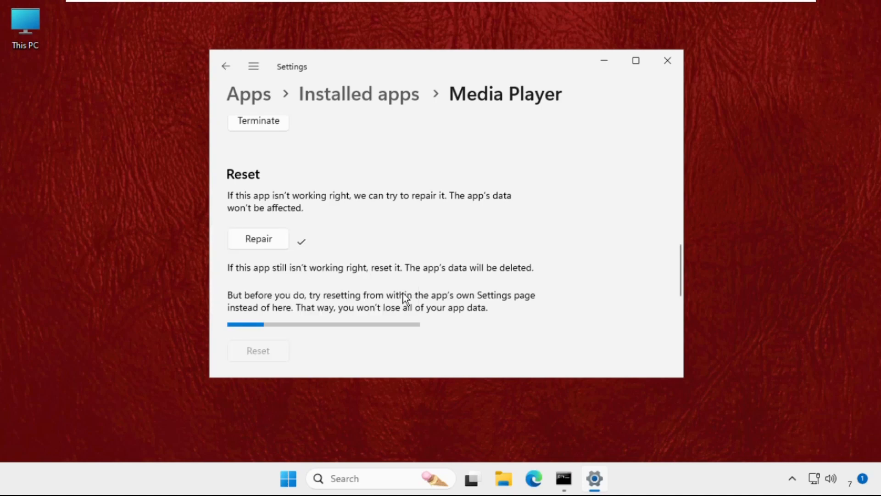
mouse_move(371, 299)
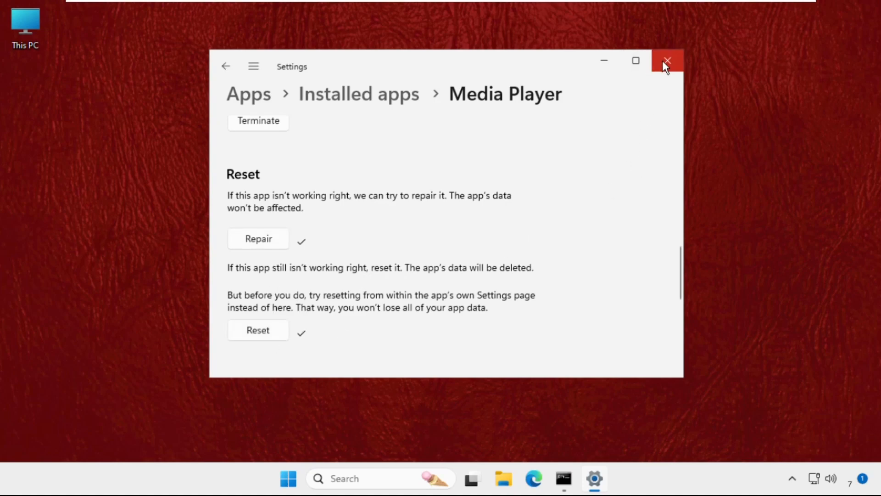
Close Settings and exit the Command Prompt.
left_click(666, 61)
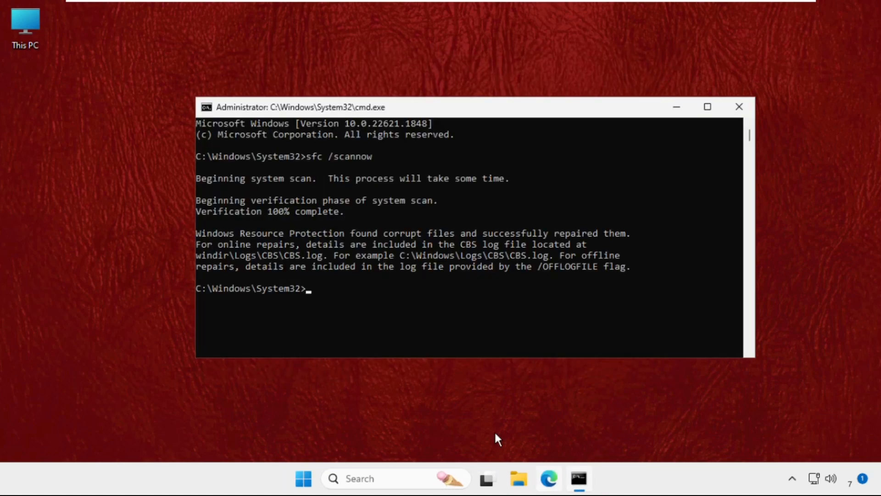
mouse_move(306, 259)
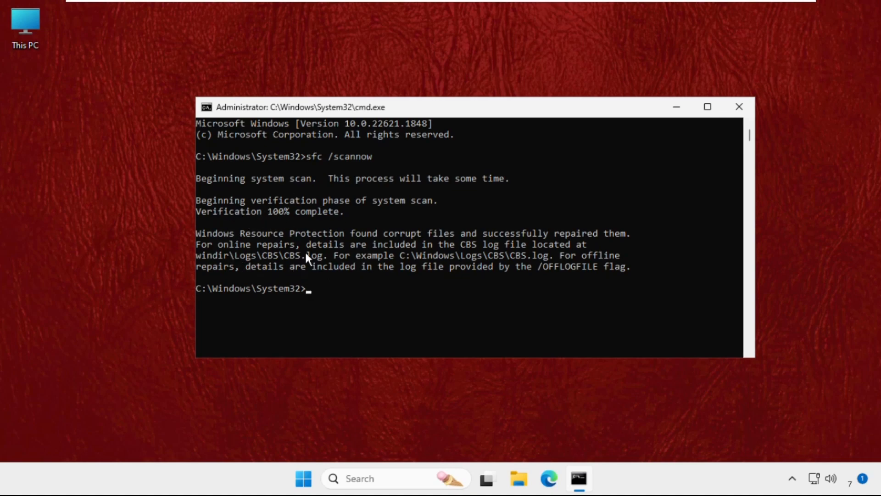
type("ex")
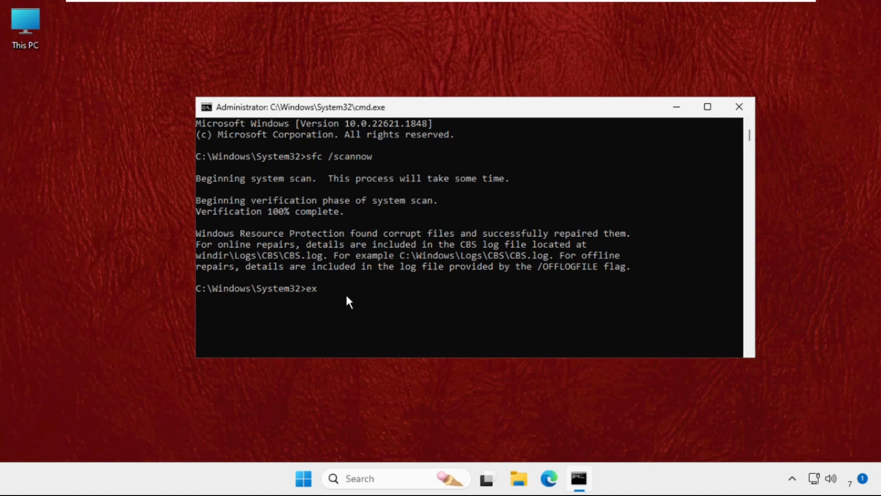
key("Return")
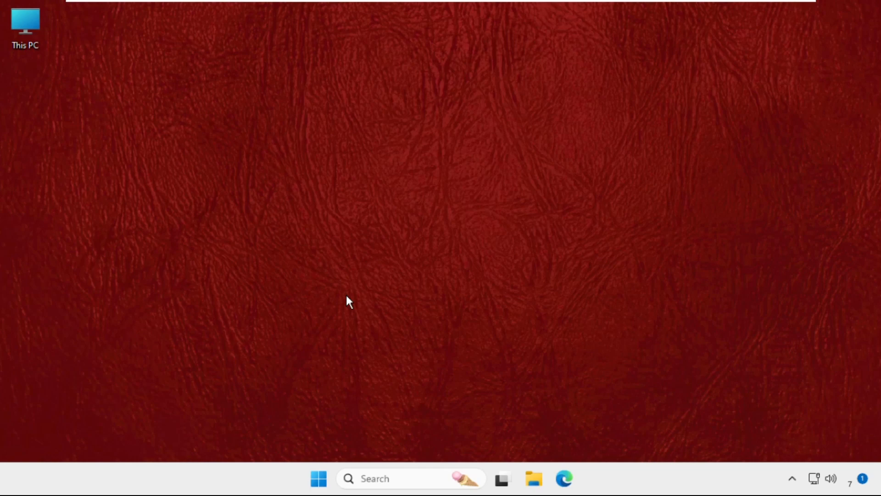
mouse_move(319, 478)
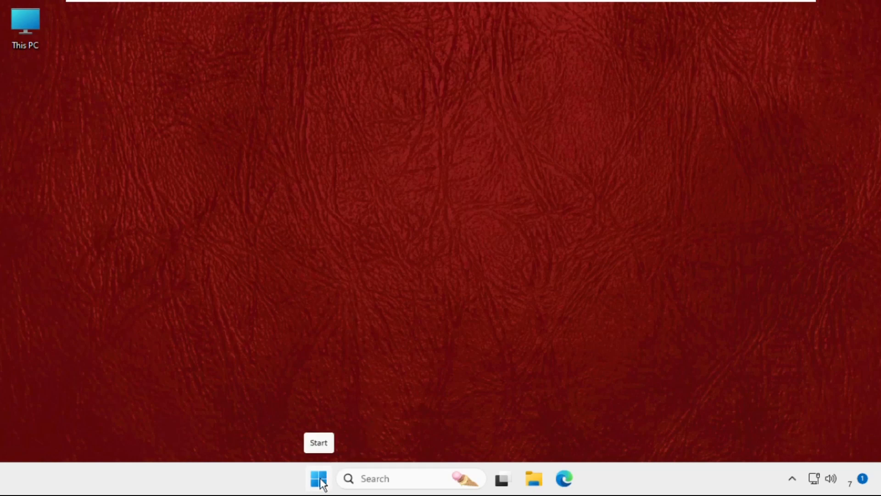
mouse_move(335, 314)
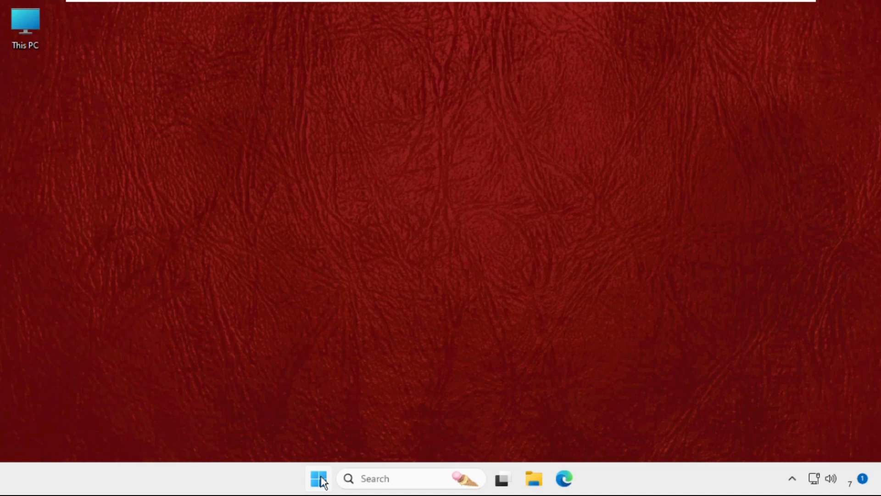
Open the Start menu to reach its power options.
left_click(318, 478)
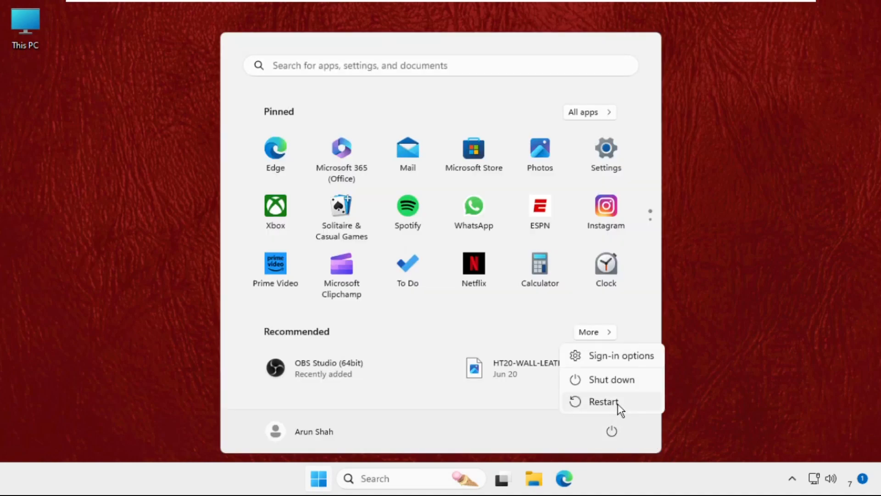
mouse_move(602, 401)
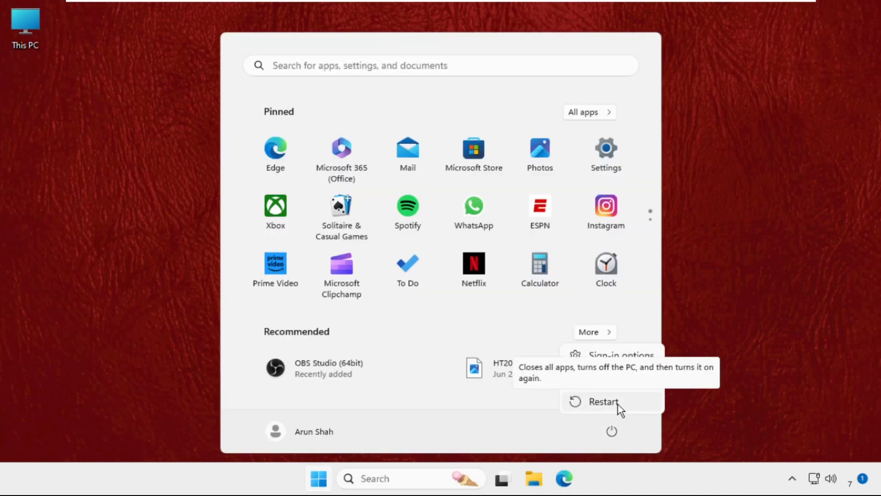